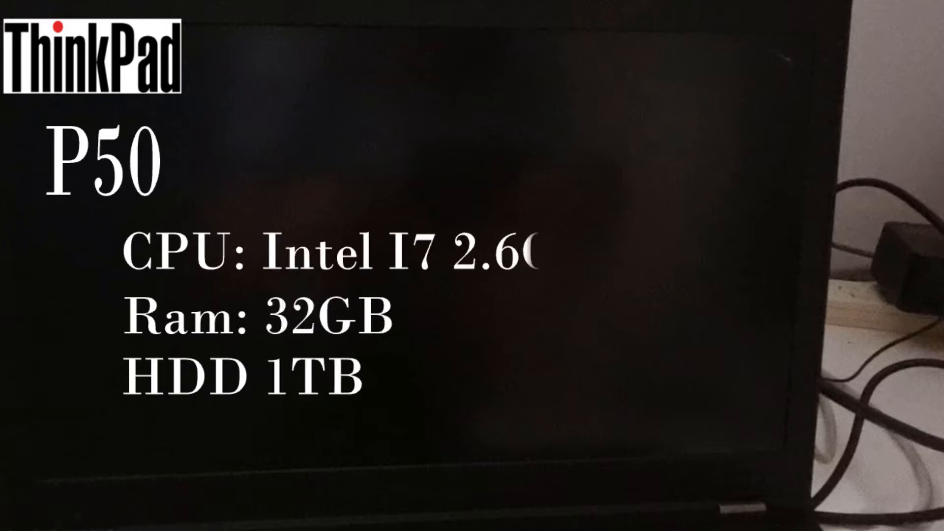
- Expand Technology on the FitzsTech site and go to the Home Assistant videos page
{"action": "type", "text": "Ghz"}
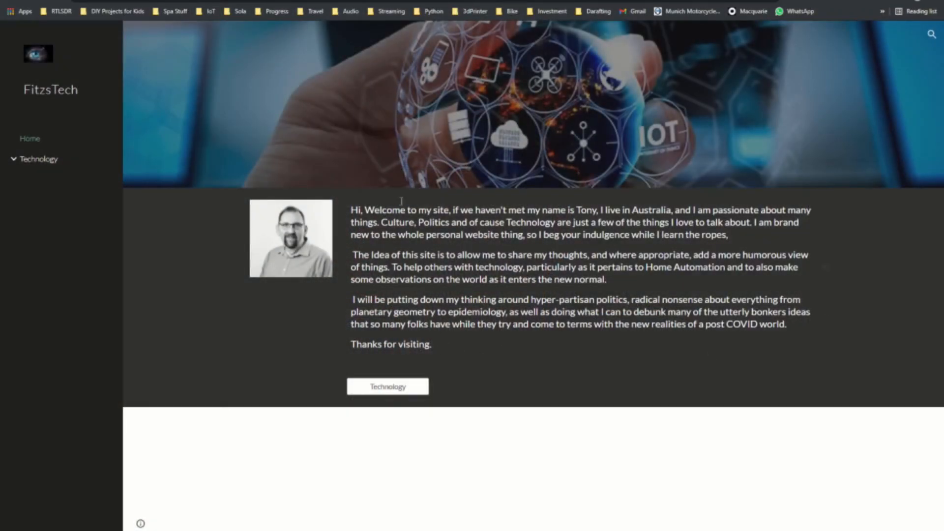
{"action": "mouse_move", "coordinate": [482, 186]}
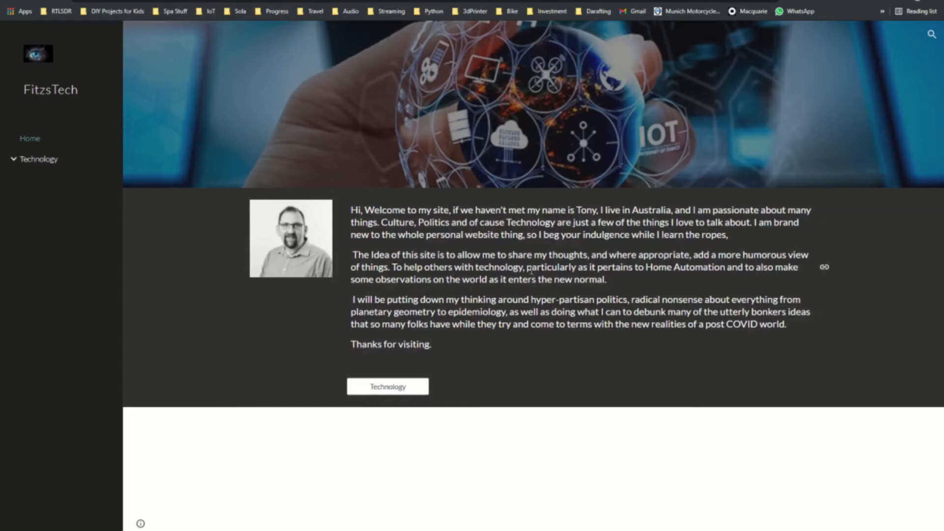
{"action": "left_click", "coordinate": [39, 159]}
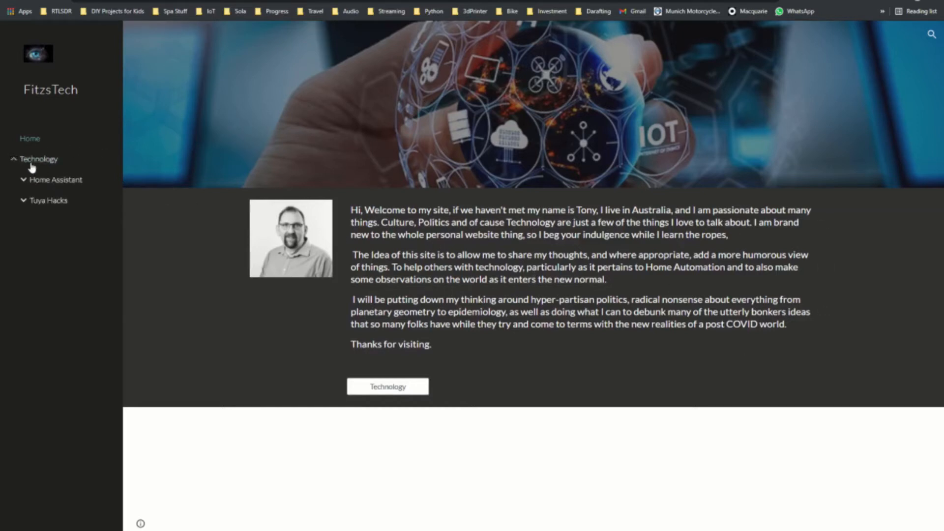
{"action": "mouse_move", "coordinate": [54, 187]}
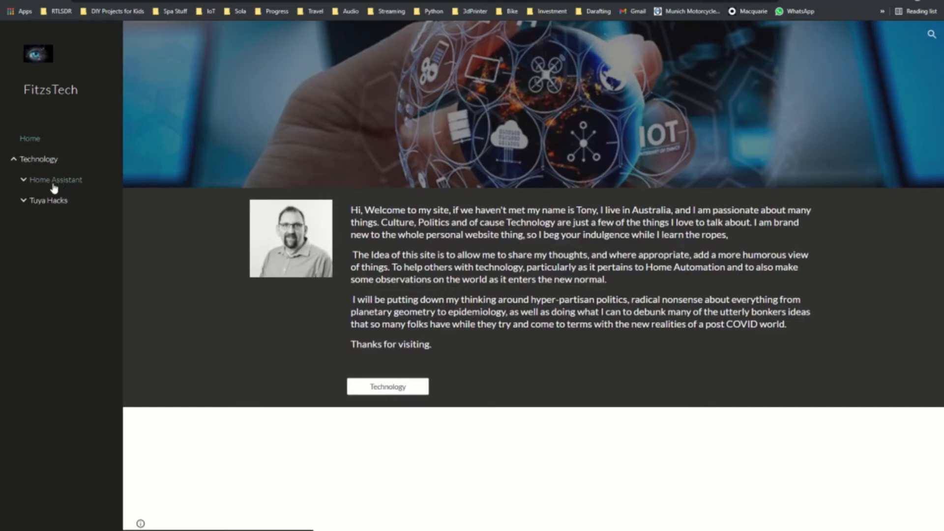
{"action": "left_click", "coordinate": [54, 179]}
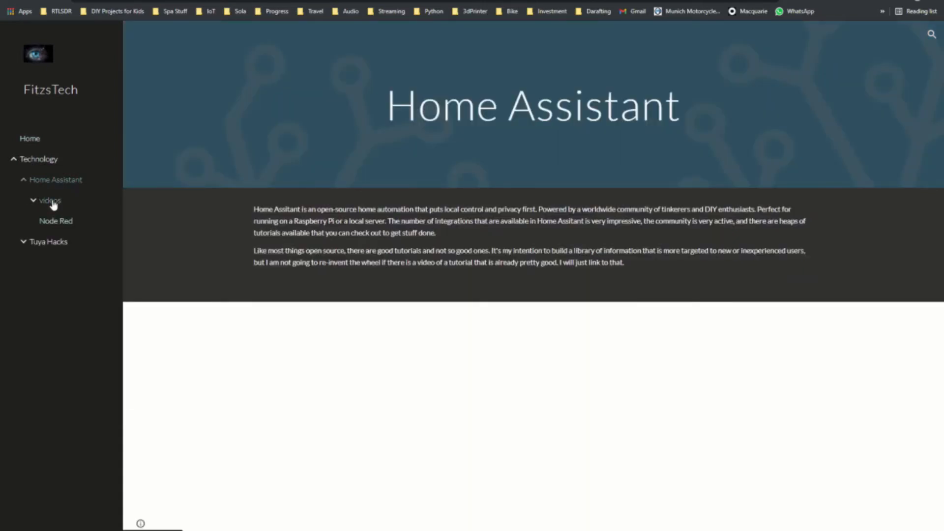
{"action": "left_click", "coordinate": [49, 201]}
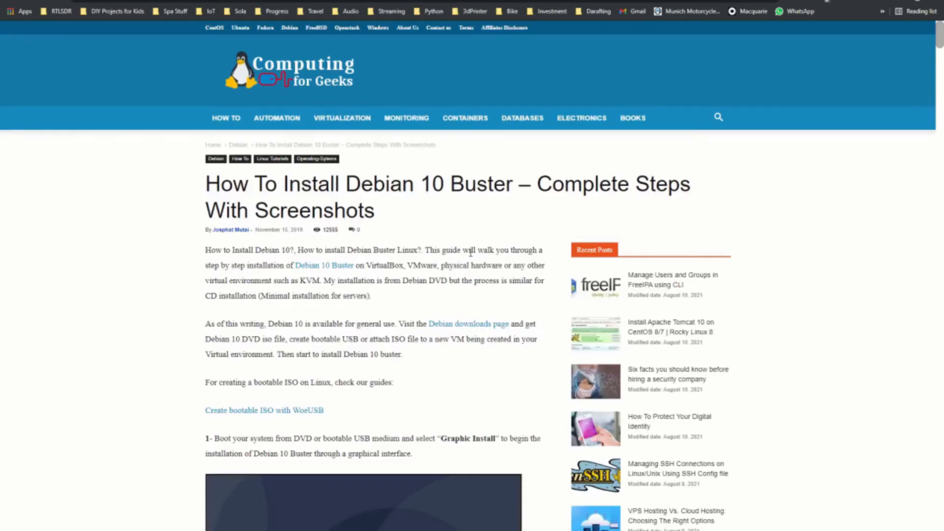
- Scroll through the Debian 10 Buster guide's installer screenshots
{"action": "scroll", "scroll_direction": "down", "scroll_amount": 3}
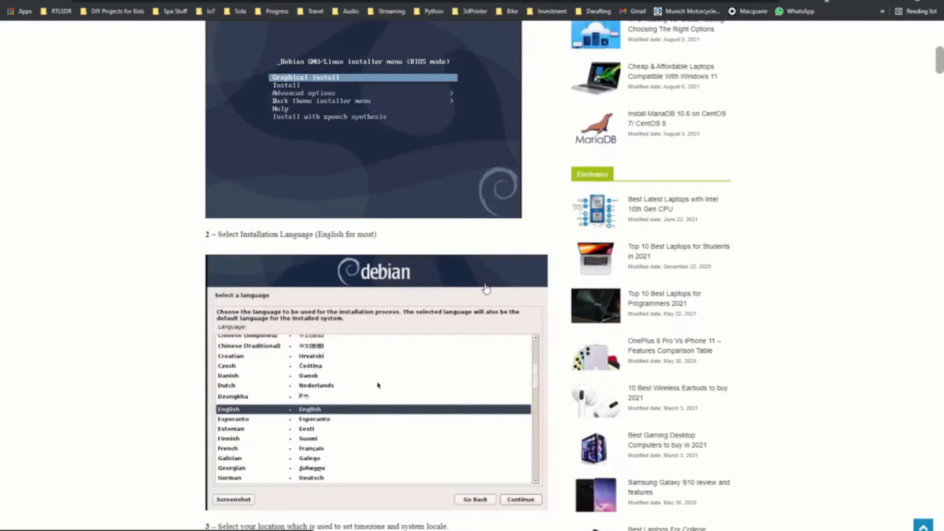
{"action": "scroll", "scroll_direction": "down", "scroll_amount": 3}
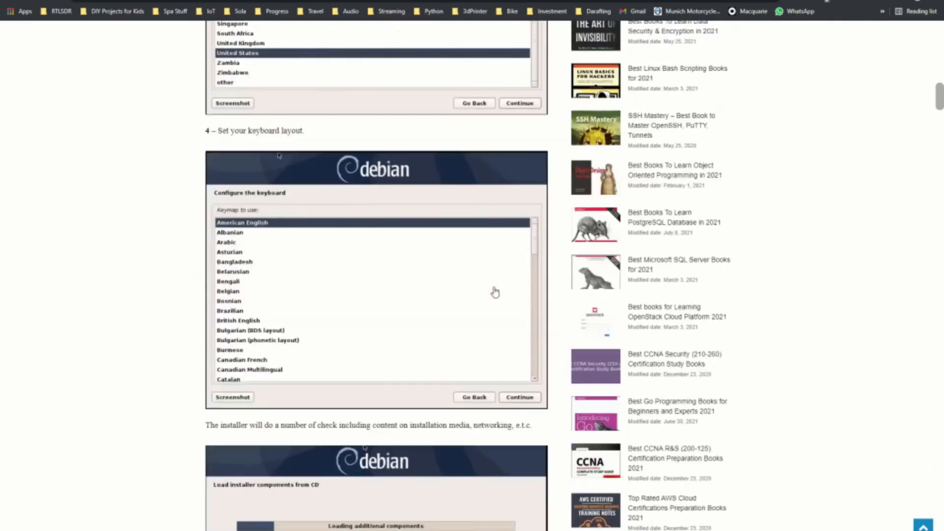
{"action": "scroll", "scroll_direction": "down", "scroll_amount": 3}
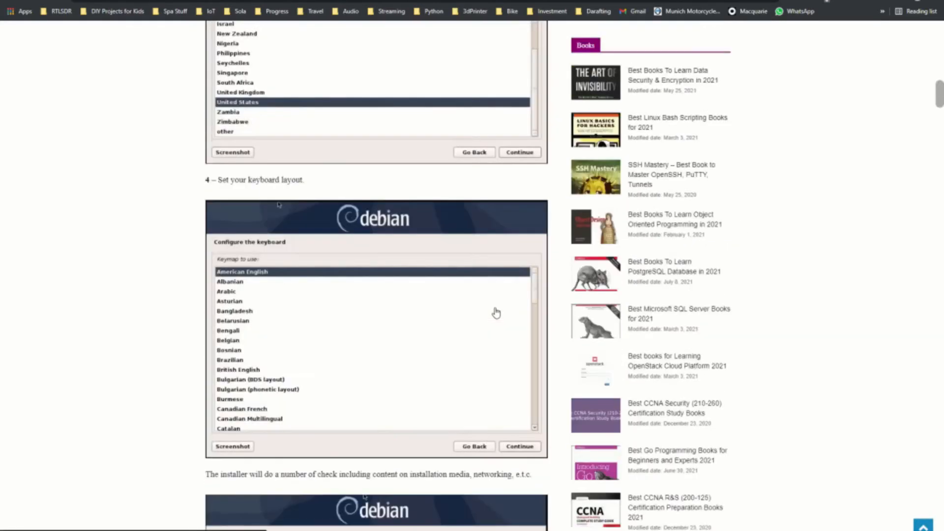
{"action": "scroll", "scroll_direction": "up", "scroll_amount": 3}
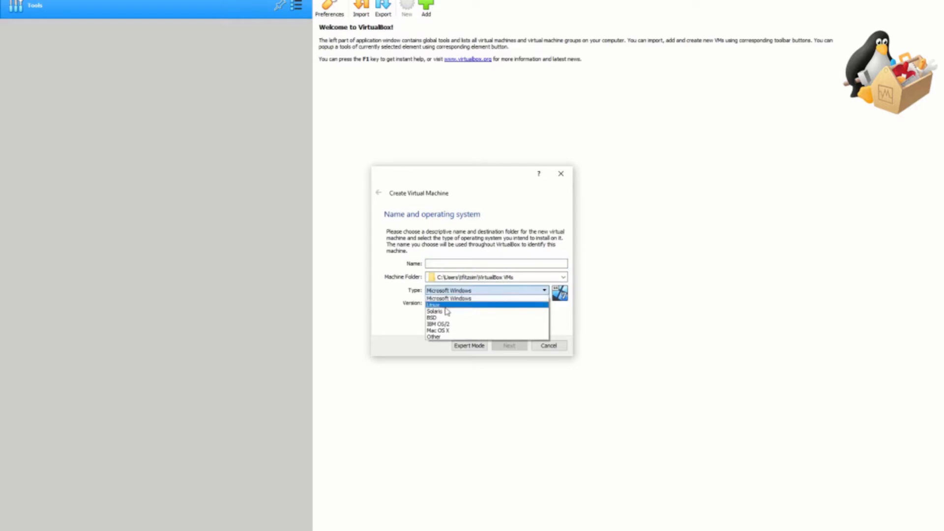
- Define VM proxmox as Linux Debian (64-bit) with 1024 MB memory and a new 8 GB disk
{"action": "left_click", "coordinate": [434, 304]}
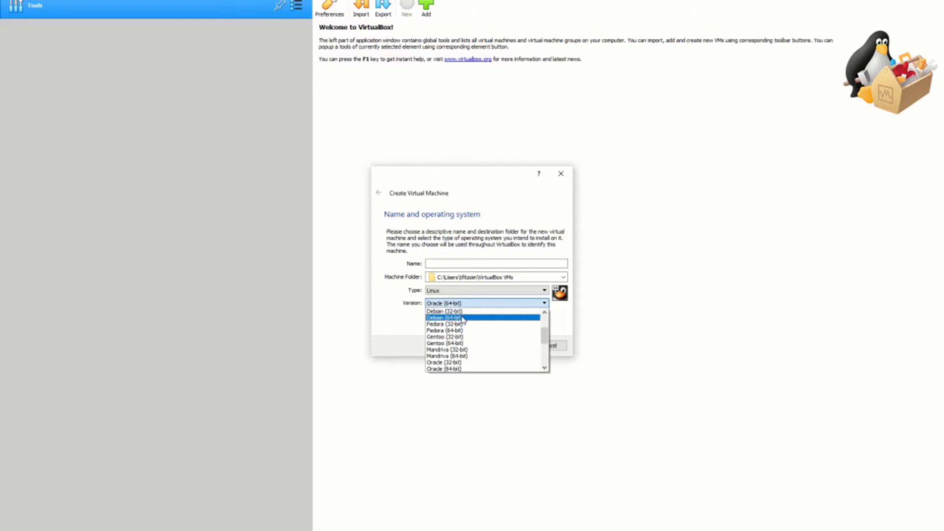
{"action": "left_click", "coordinate": [445, 317]}
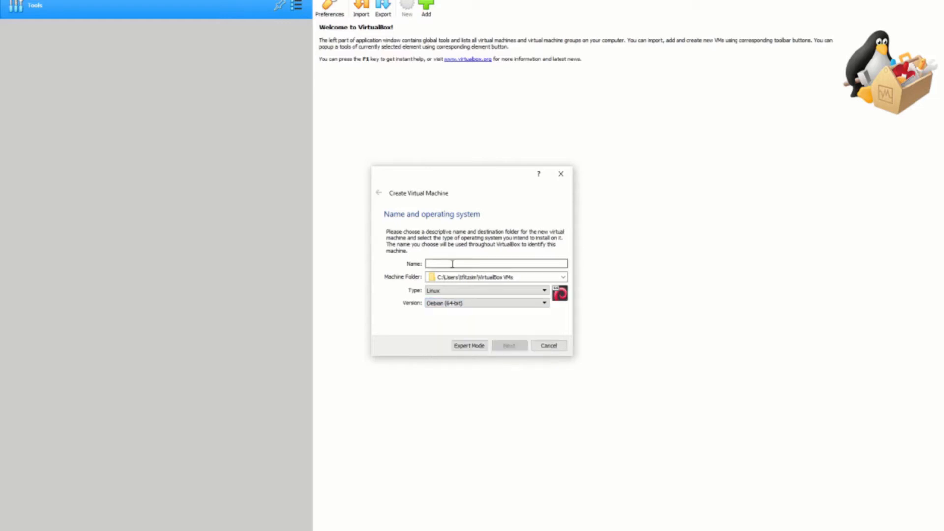
{"action": "type", "text": "prox"}
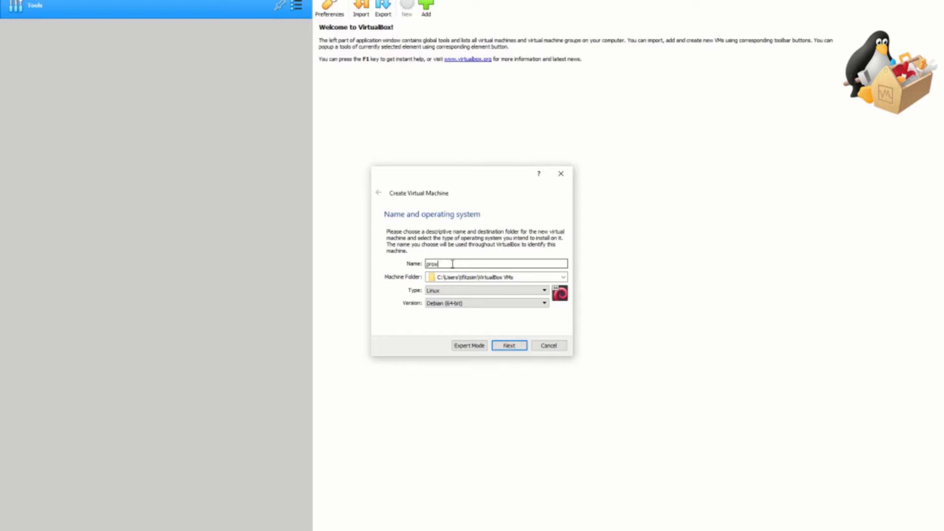
{"action": "left_click", "coordinate": [508, 345]}
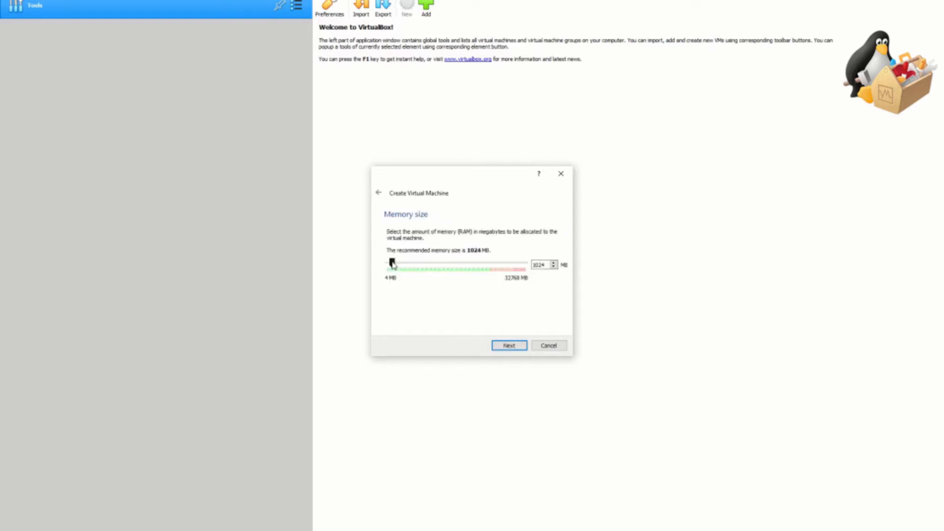
{"action": "left_click", "coordinate": [507, 345]}
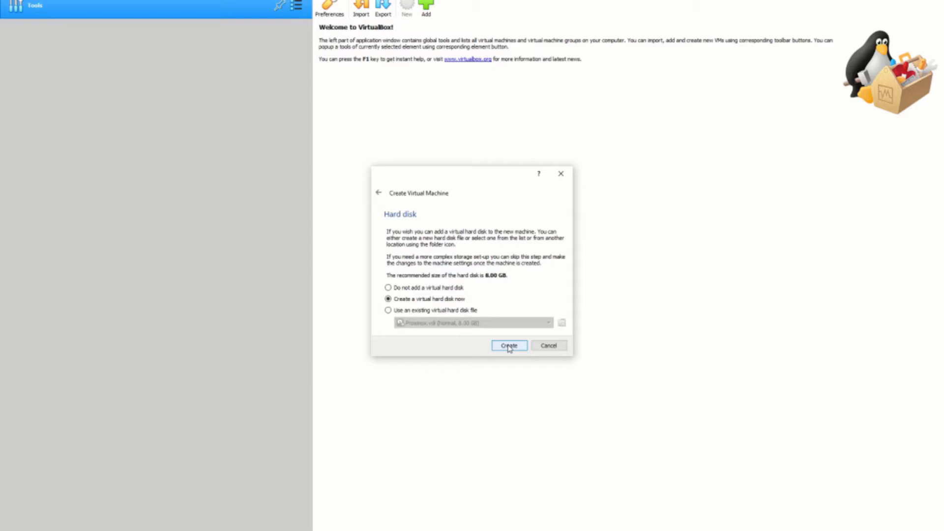
{"action": "left_click", "coordinate": [508, 345]}
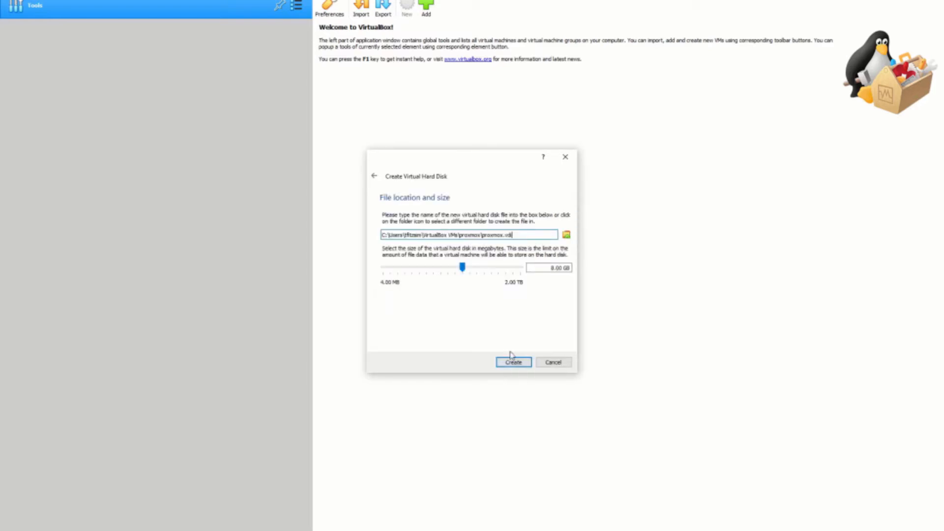
{"action": "left_click", "coordinate": [512, 362]}
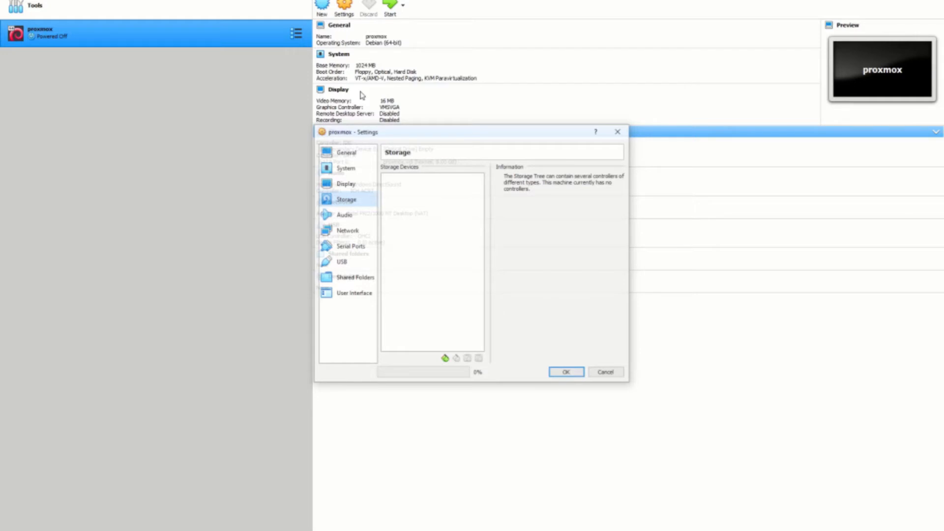
- Confirm proxmox storage with the Debian 10.9 ISO attached and boot the machine
{"action": "left_click", "coordinate": [565, 372]}
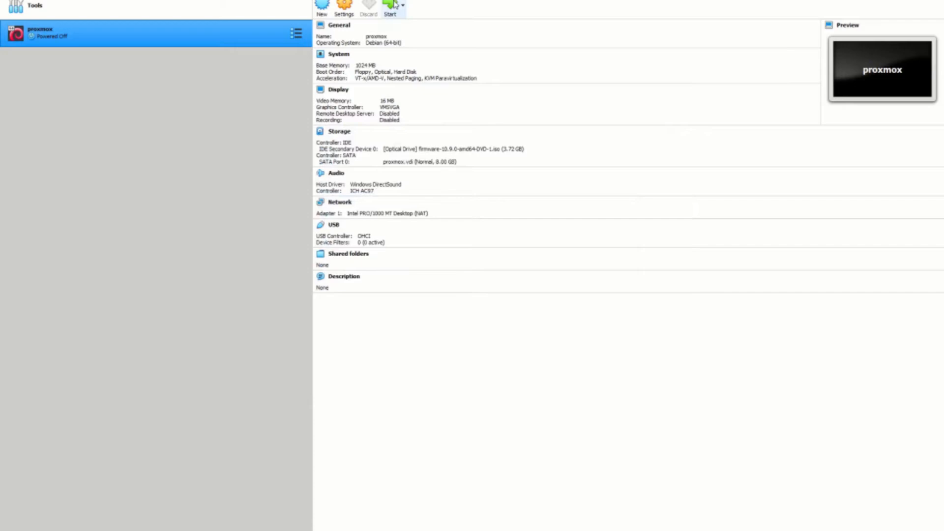
{"action": "left_click", "coordinate": [389, 9]}
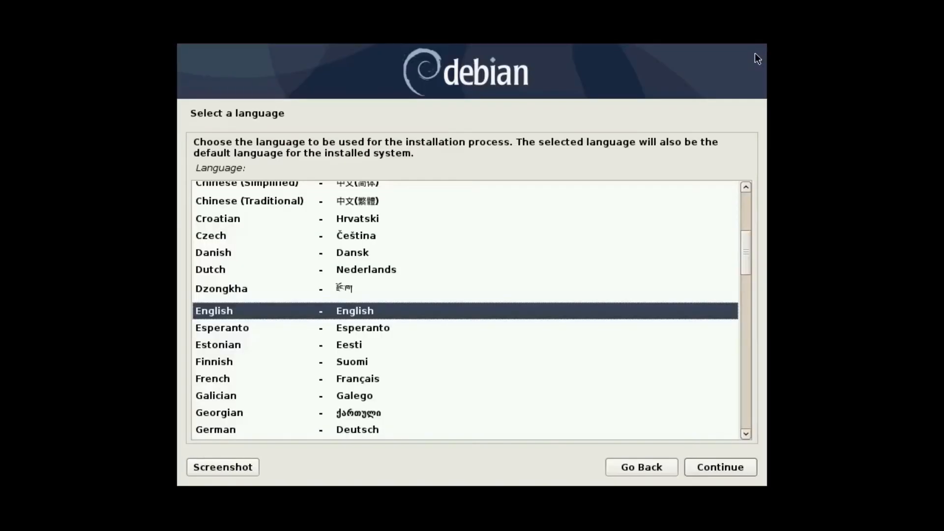
- Choose English, location Australia, American English keymap, and hostname prox1
{"action": "left_click", "coordinate": [719, 466]}
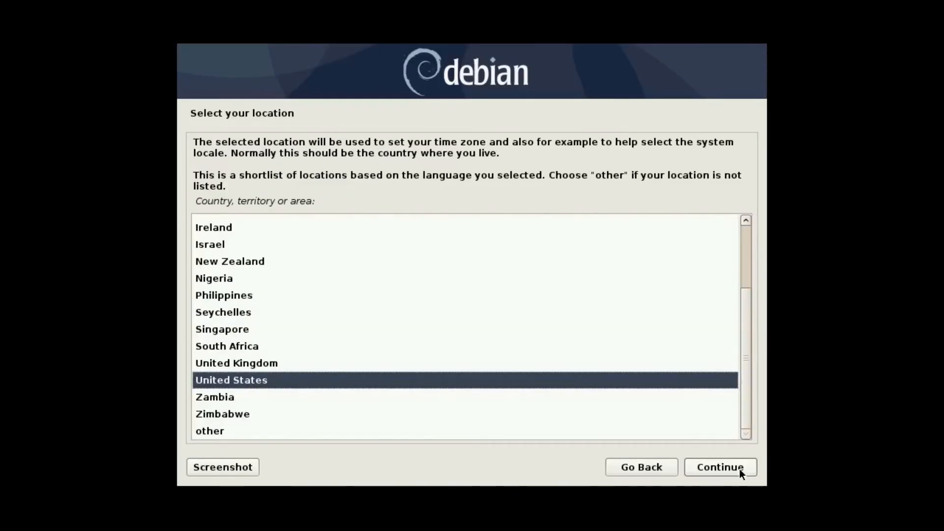
{"action": "left_click", "coordinate": [218, 239]}
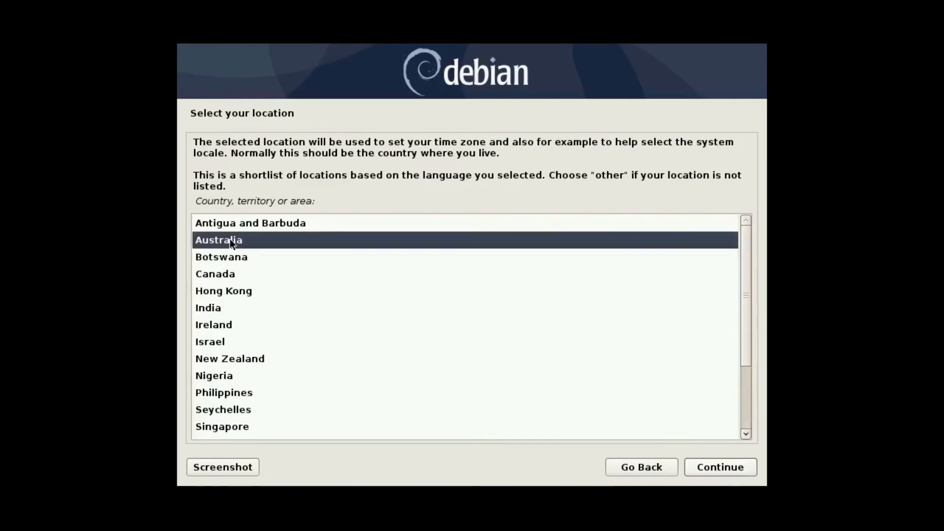
{"action": "left_click", "coordinate": [719, 466]}
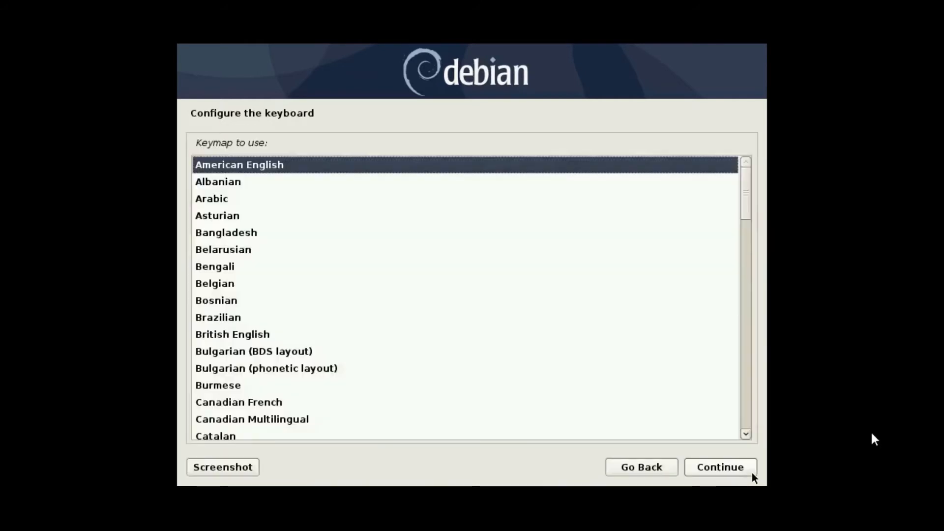
{"action": "left_click", "coordinate": [719, 467]}
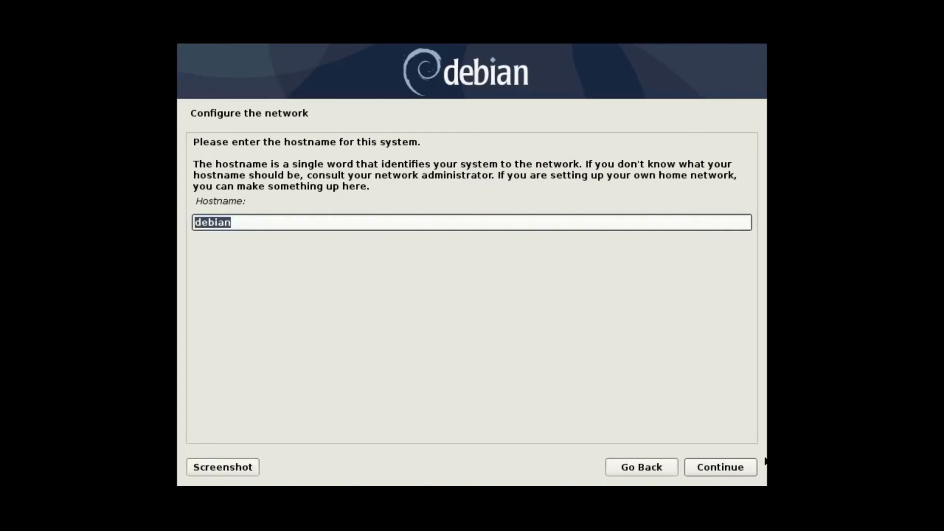
{"action": "type", "text": "prox1"}
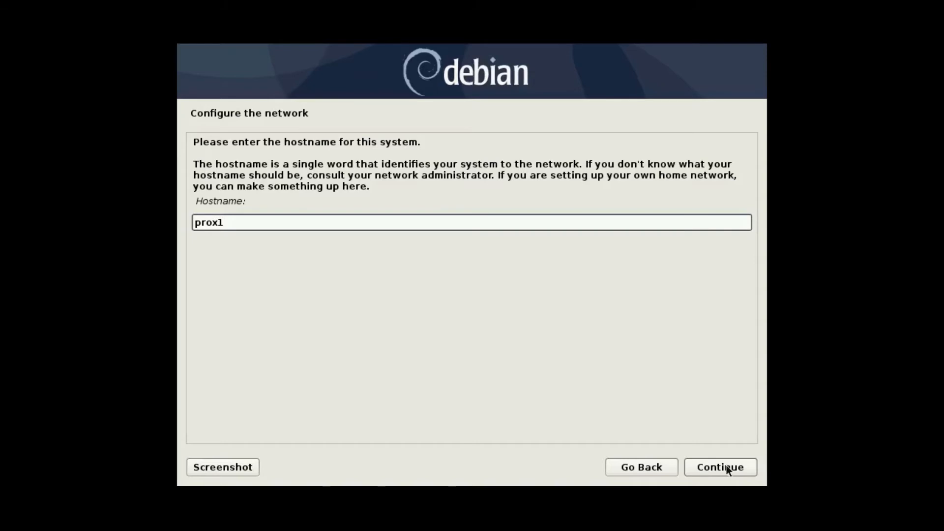
{"action": "left_click", "coordinate": [719, 467]}
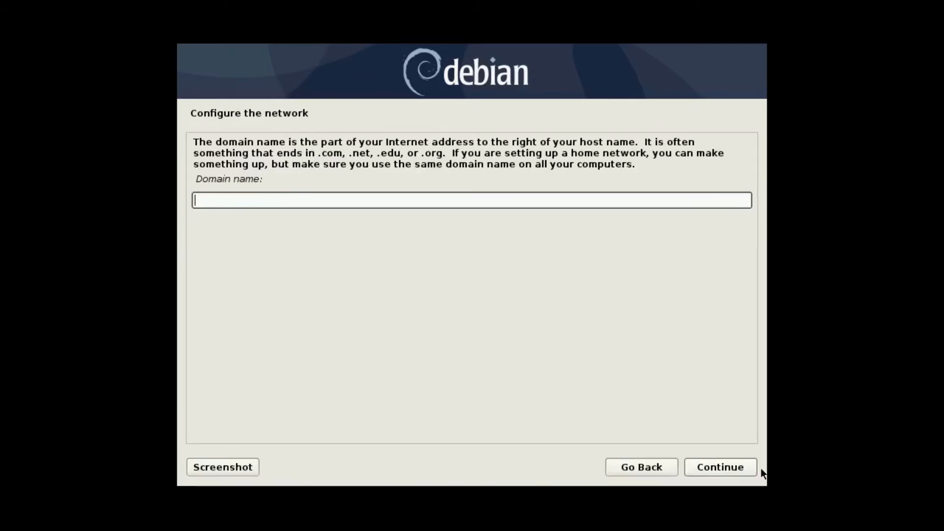
- Set the domain name to fitzsimmons.com.au
{"action": "type", "text": "fitzsimmons.c"}
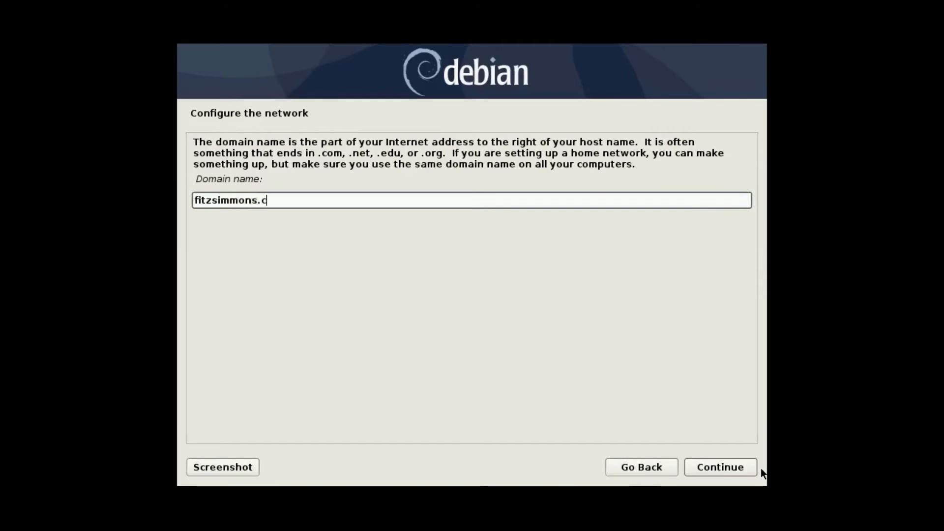
{"action": "type", "text": "om.au"}
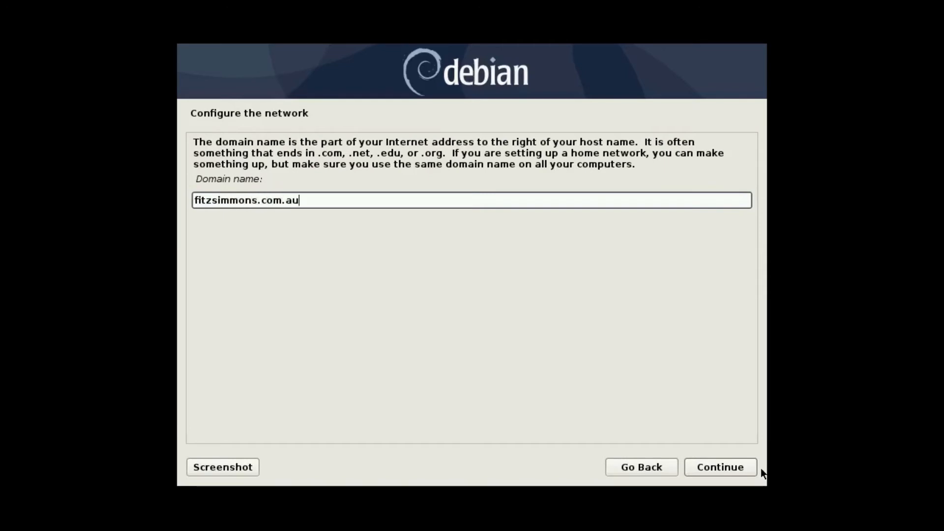
{"action": "left_click", "coordinate": [720, 467]}
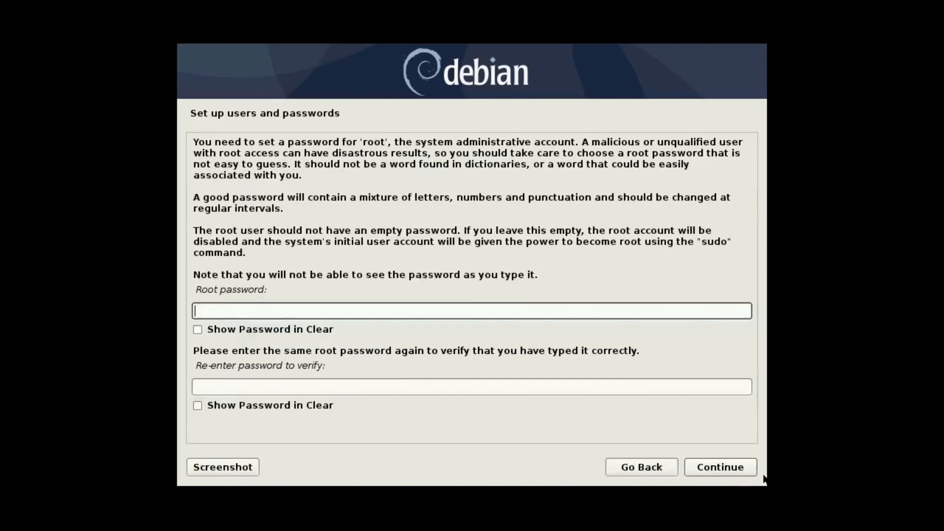
- Set the root password, add user prox with a password, and pick Victoria time zone
{"action": "type", "text": "••"}
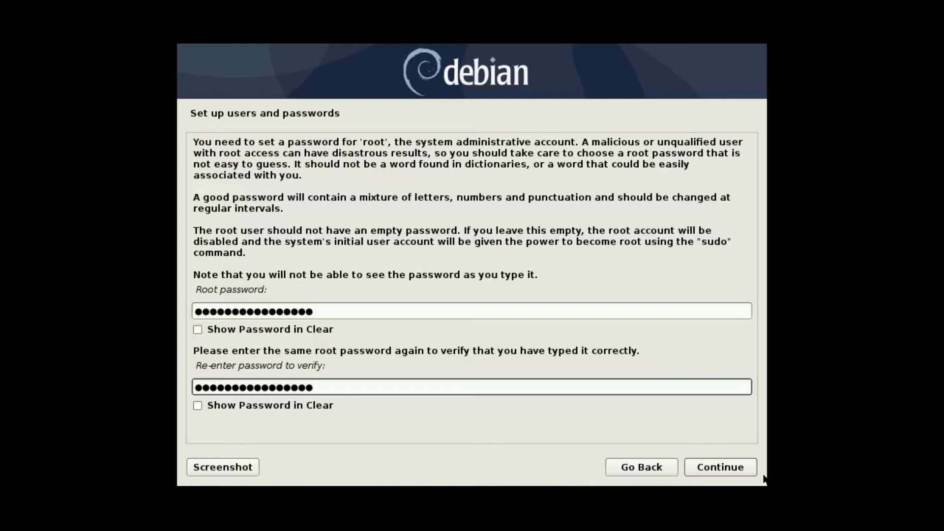
{"action": "left_click", "coordinate": [719, 466]}
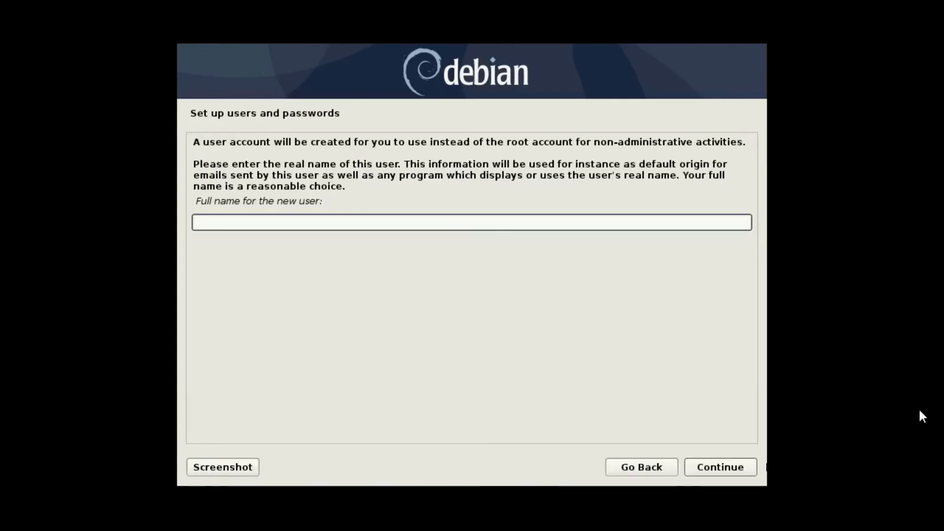
{"action": "type", "text": "prox"}
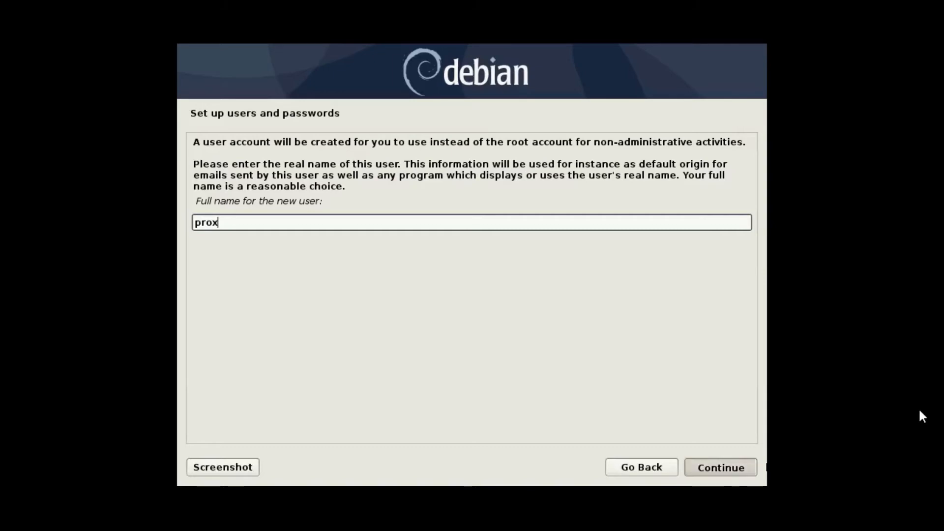
{"action": "left_click", "coordinate": [720, 466]}
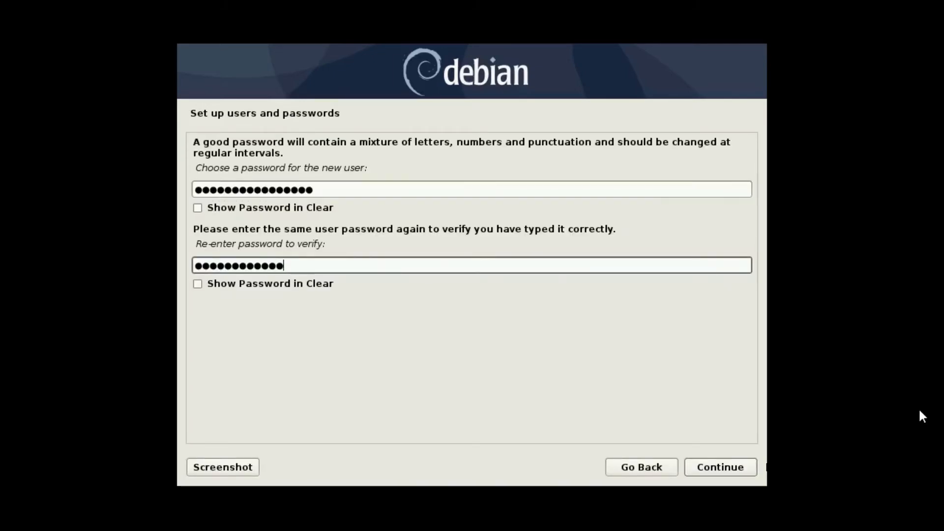
{"action": "left_click", "coordinate": [720, 467]}
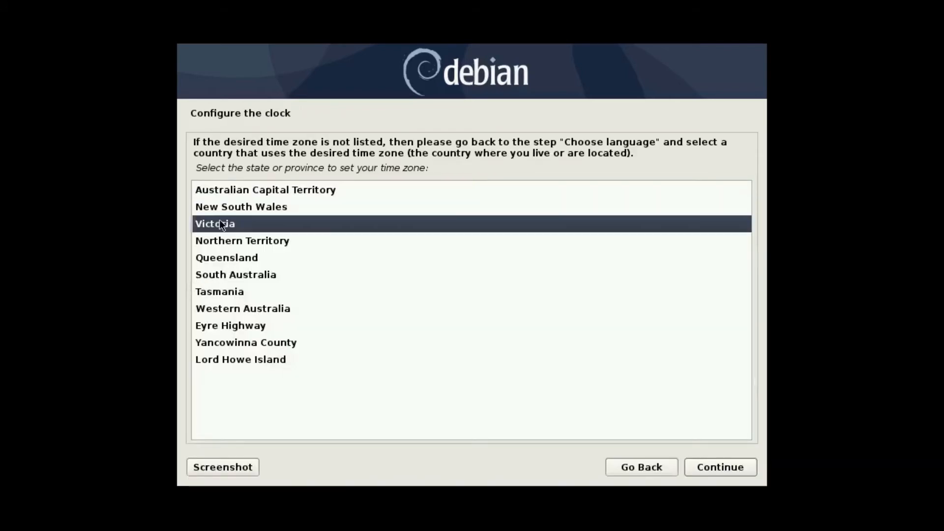
{"action": "left_click", "coordinate": [719, 467]}
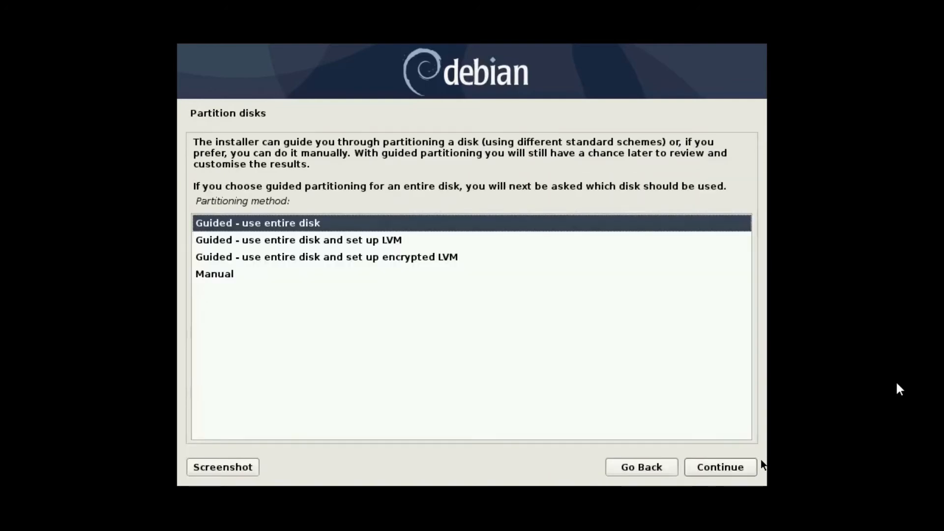
- Use guided entire-disk partitioning with all files in one partition and write the changes
{"action": "left_click", "coordinate": [719, 466]}
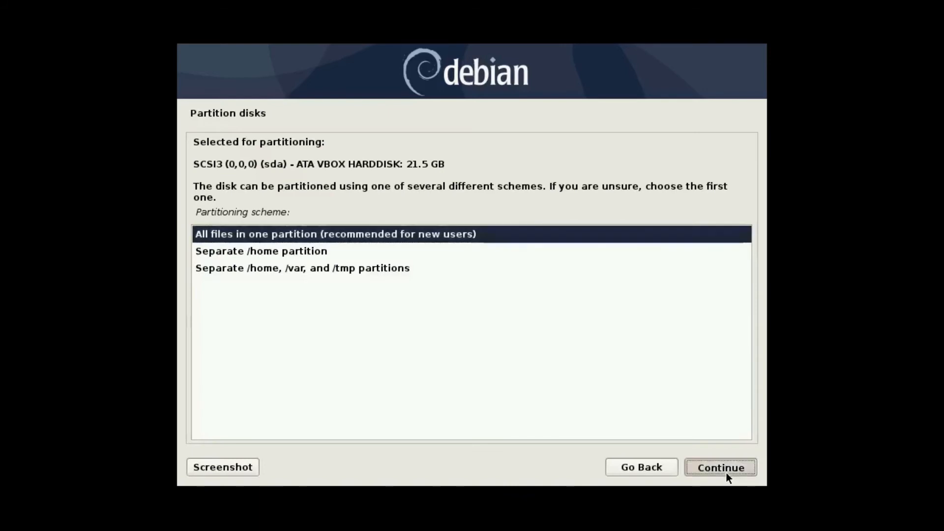
{"action": "left_click", "coordinate": [719, 467]}
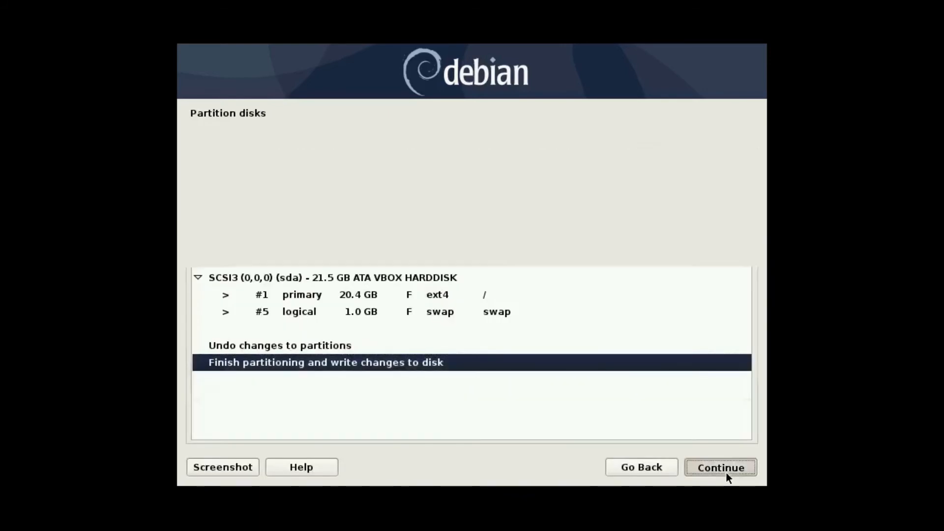
{"action": "left_click", "coordinate": [719, 466]}
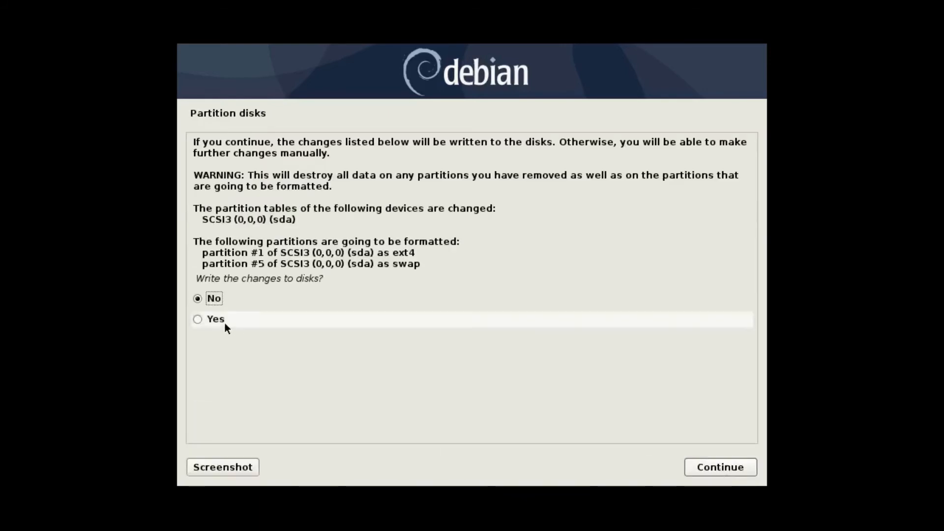
{"action": "left_click", "coordinate": [719, 467]}
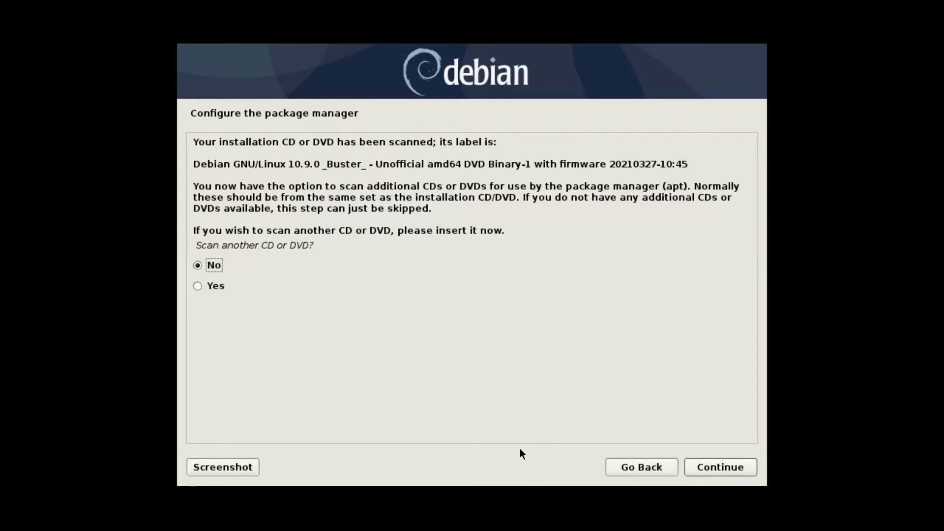
- Skip scanning another DVD, use the deb.debian.org network mirror, and leave the proxy blank
{"action": "left_click", "coordinate": [719, 466]}
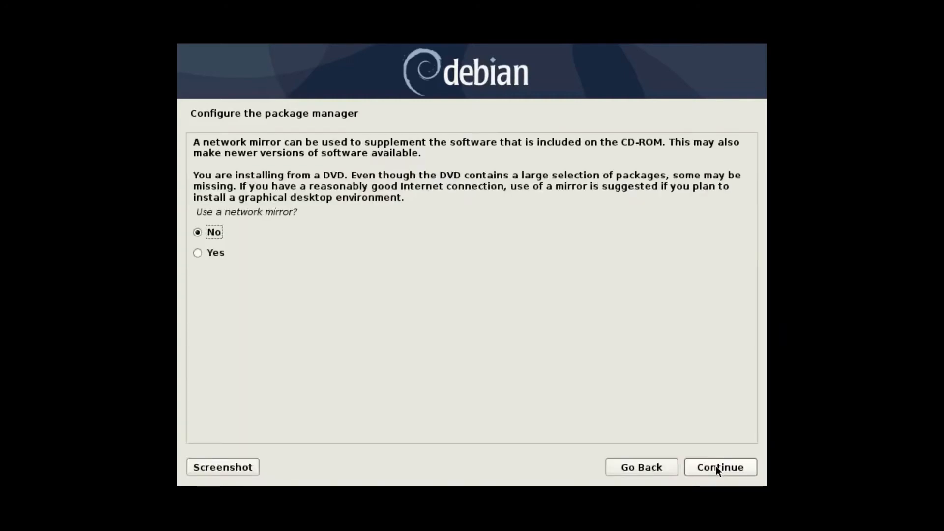
{"action": "left_click", "coordinate": [198, 252]}
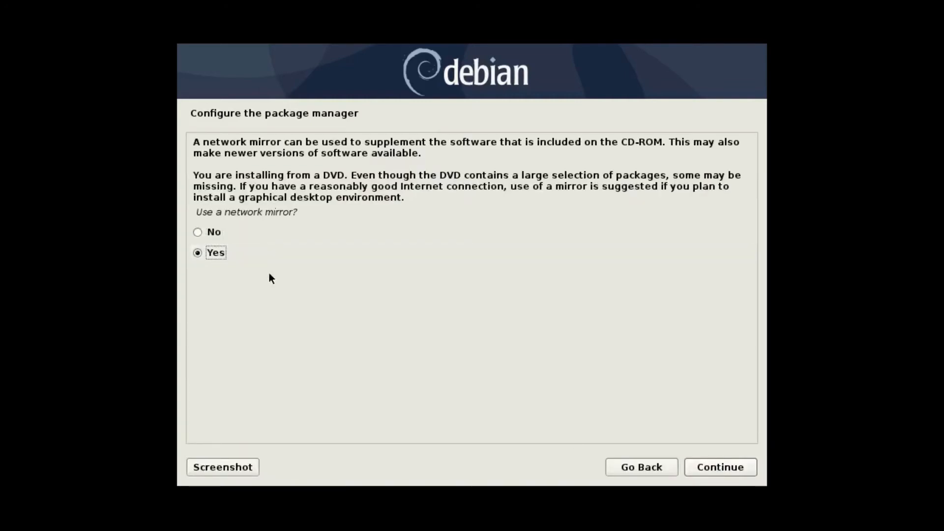
{"action": "left_click", "coordinate": [718, 467]}
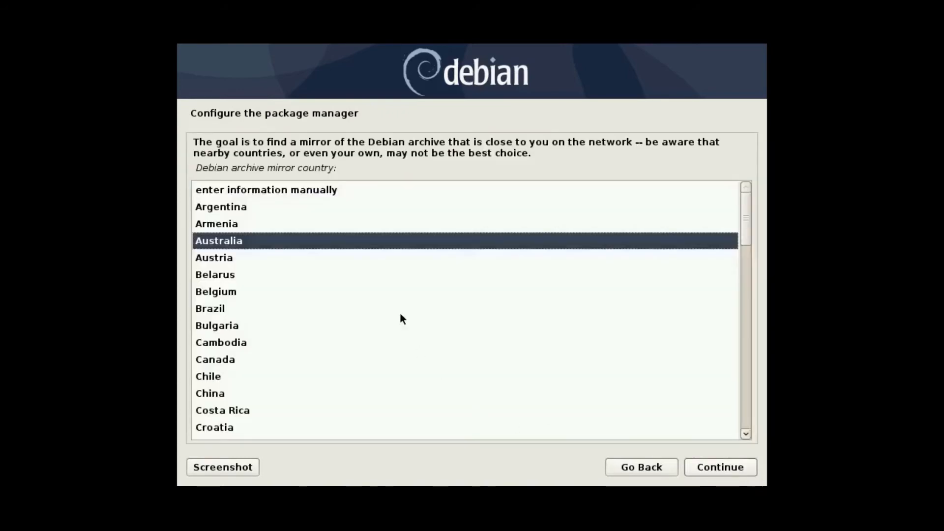
{"action": "left_click", "coordinate": [719, 466]}
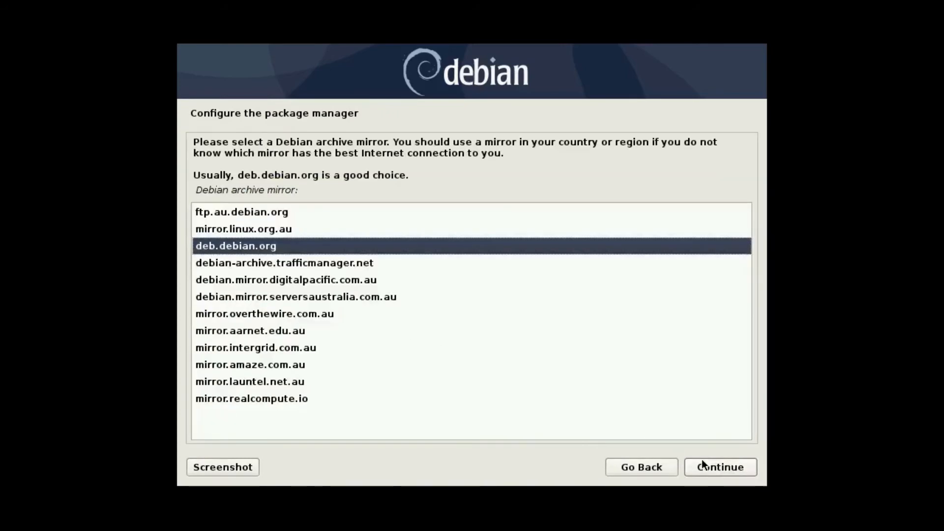
{"action": "left_click", "coordinate": [719, 467]}
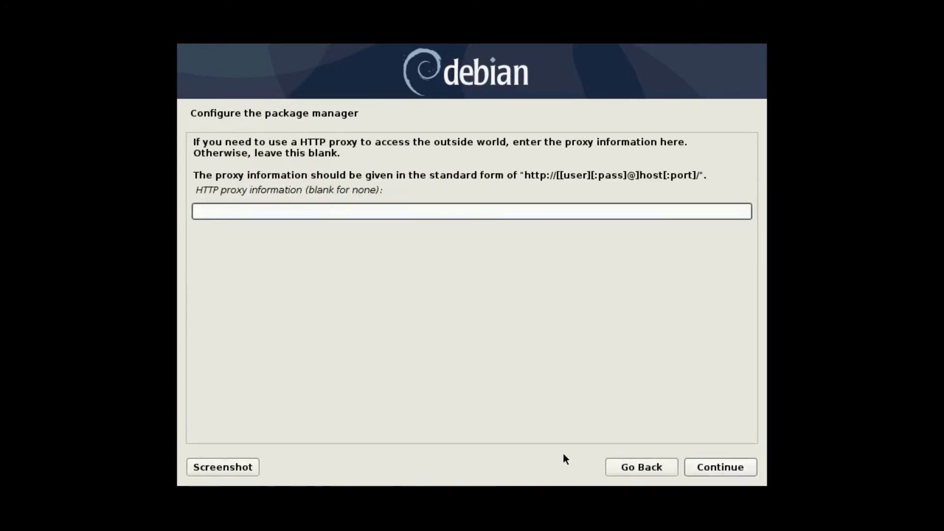
{"action": "left_click", "coordinate": [719, 467]}
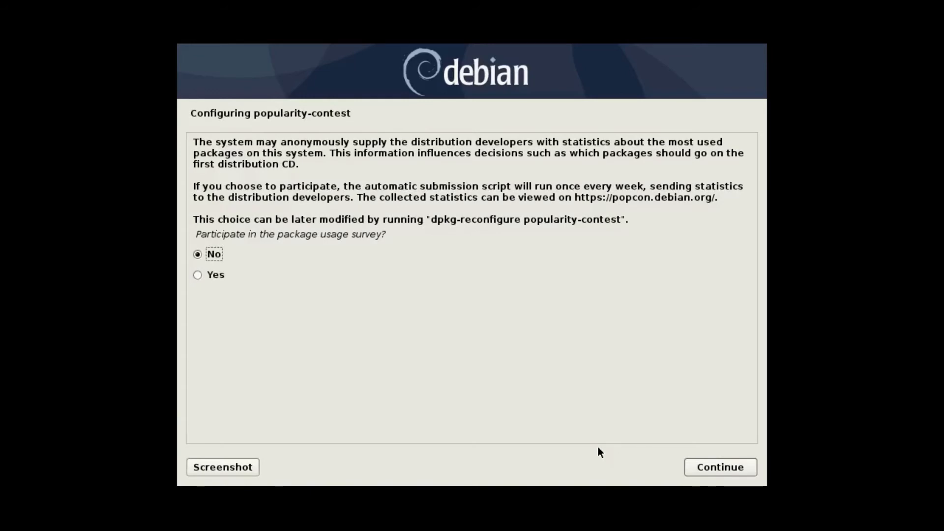
- Decline popularity-contest and install only SSH server and standard system utilities
{"action": "left_click", "coordinate": [718, 466]}
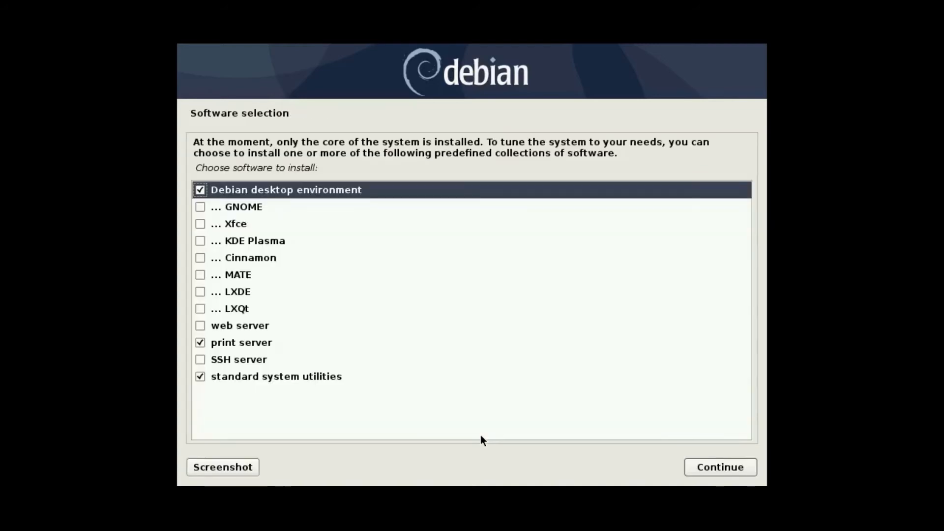
{"action": "left_click", "coordinate": [199, 190]}
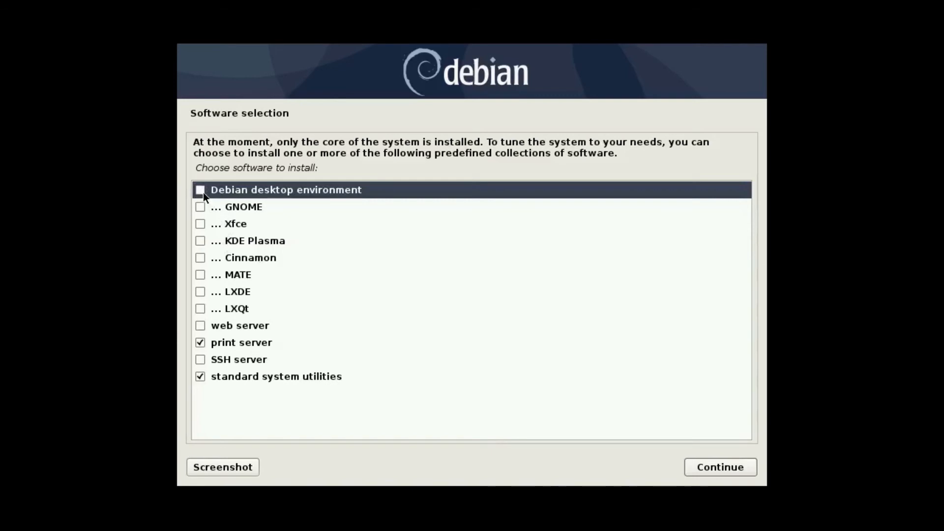
{"action": "left_click", "coordinate": [201, 342]}
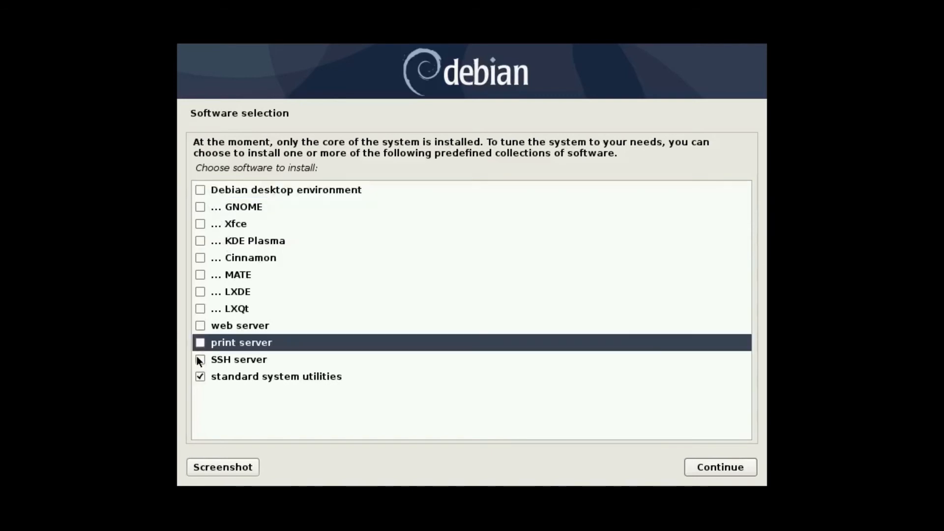
{"action": "left_click", "coordinate": [719, 467]}
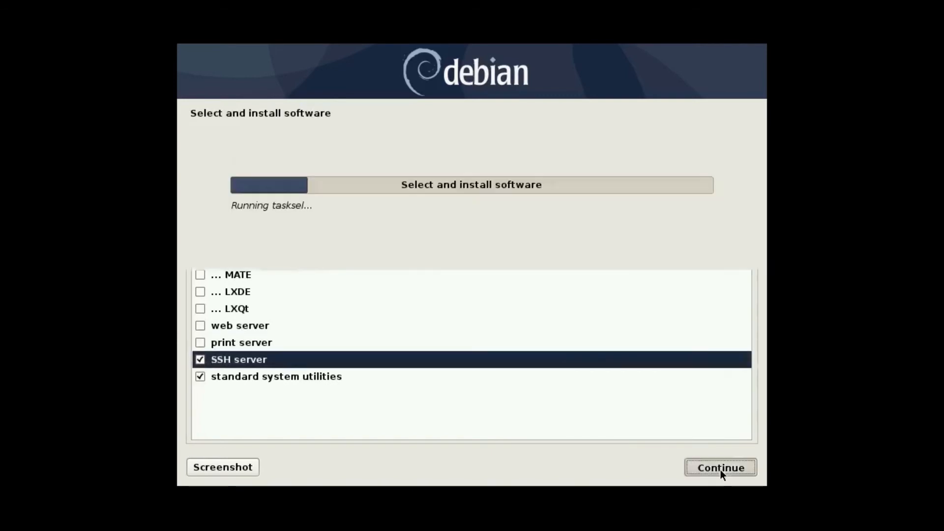
{"action": "left_click", "coordinate": [719, 467]}
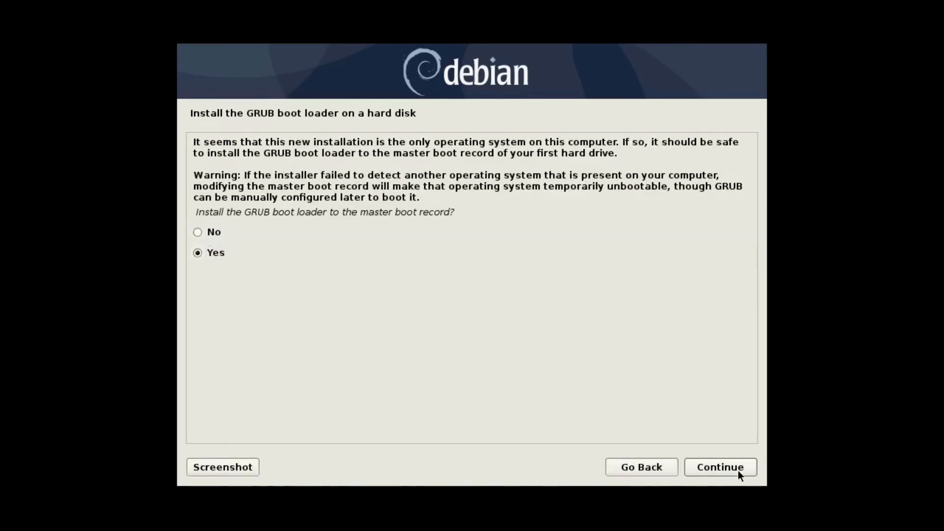
- Install GRUB to the master boot record on /dev/sda and reboot into prox1
{"action": "left_click", "coordinate": [720, 466]}
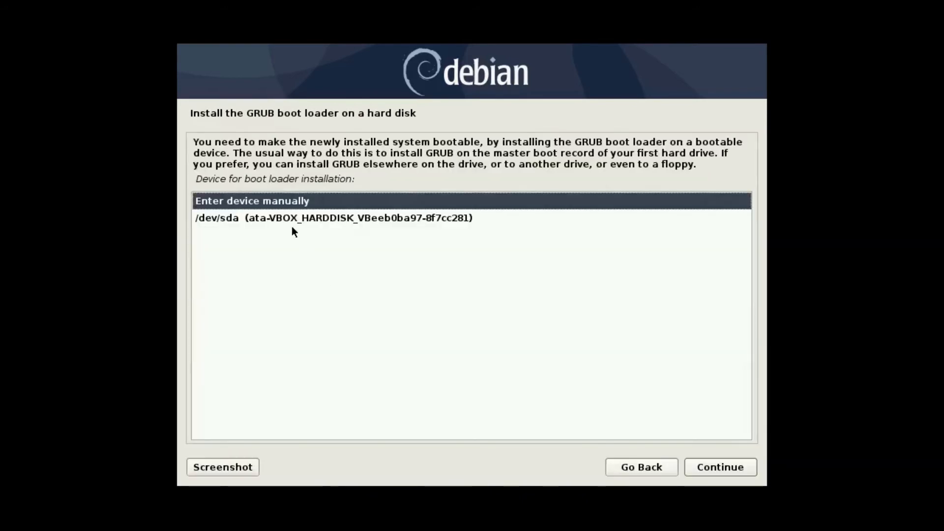
{"action": "left_click", "coordinate": [719, 466]}
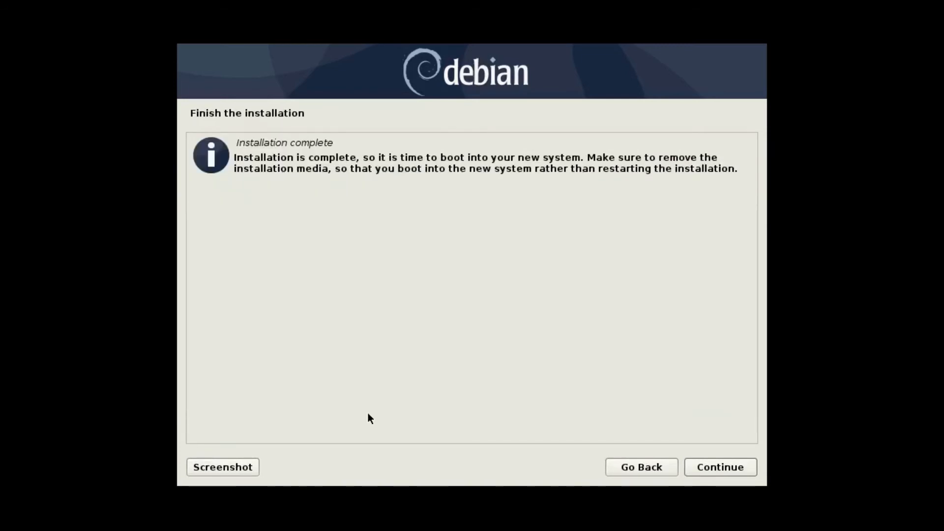
{"action": "left_click", "coordinate": [719, 467]}
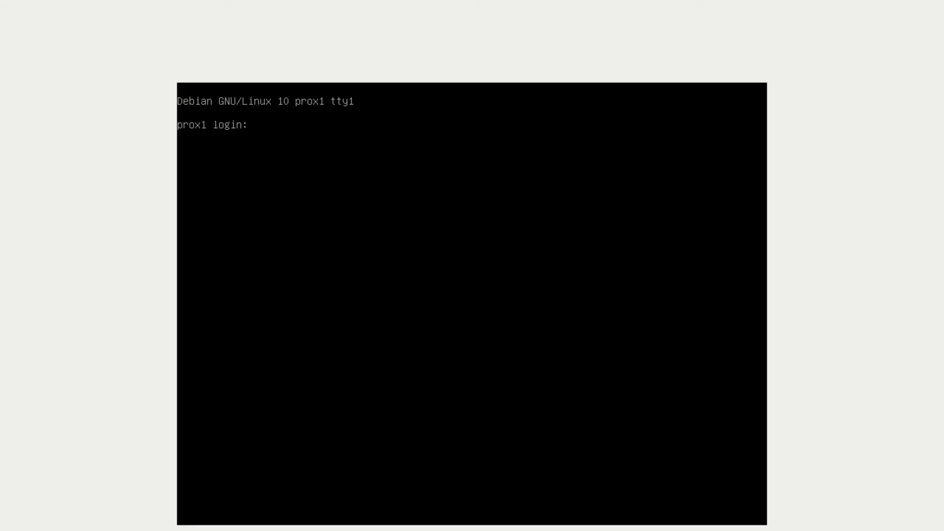
- Log in as prox and run ip addr to list network interfaces
{"action": "type", "text": "prox"}
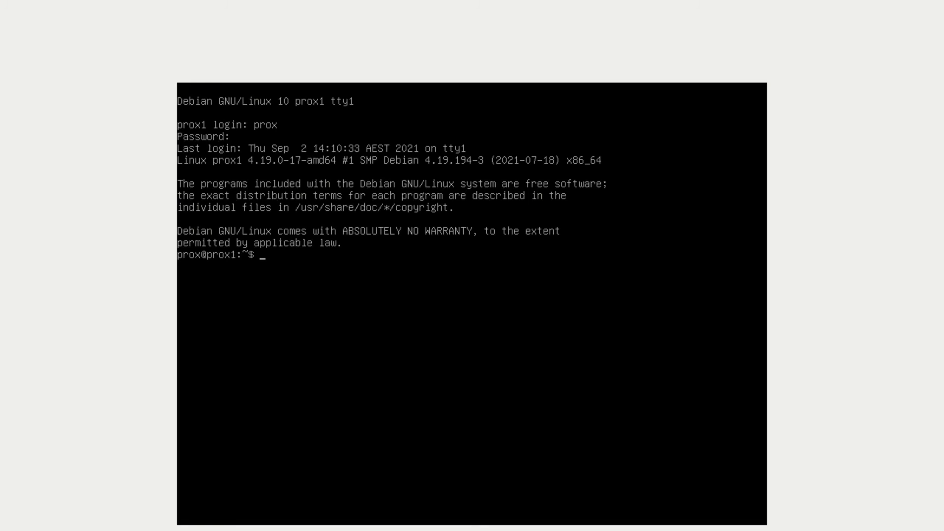
{"action": "type", "text": "ip addr"}
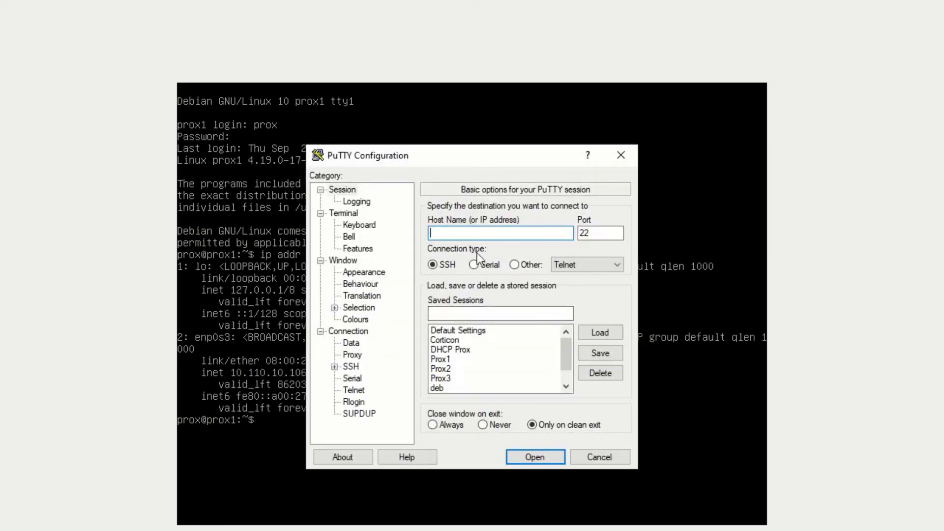
- Connect via SSH to 10.110.10.106 on port 22 and log in as prox
{"action": "type", "text": "10.110.10.106"}
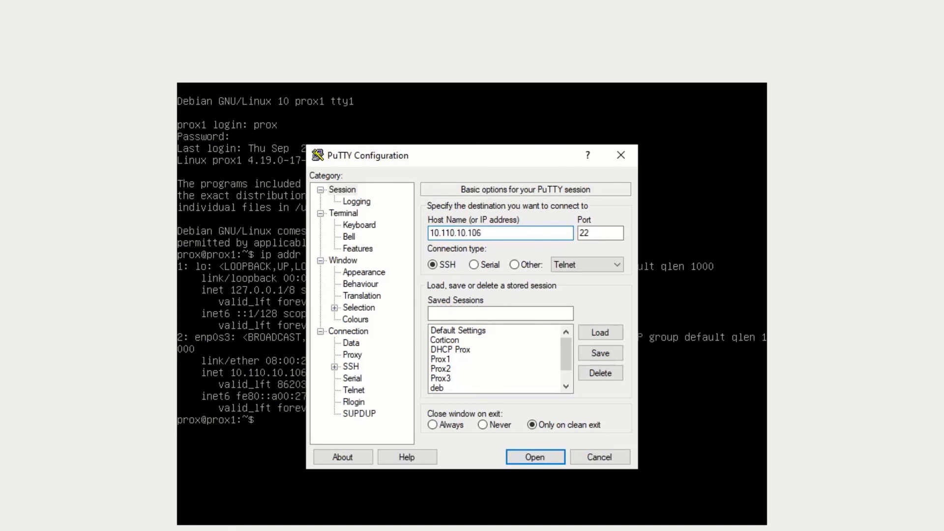
{"action": "left_click", "coordinate": [534, 456]}
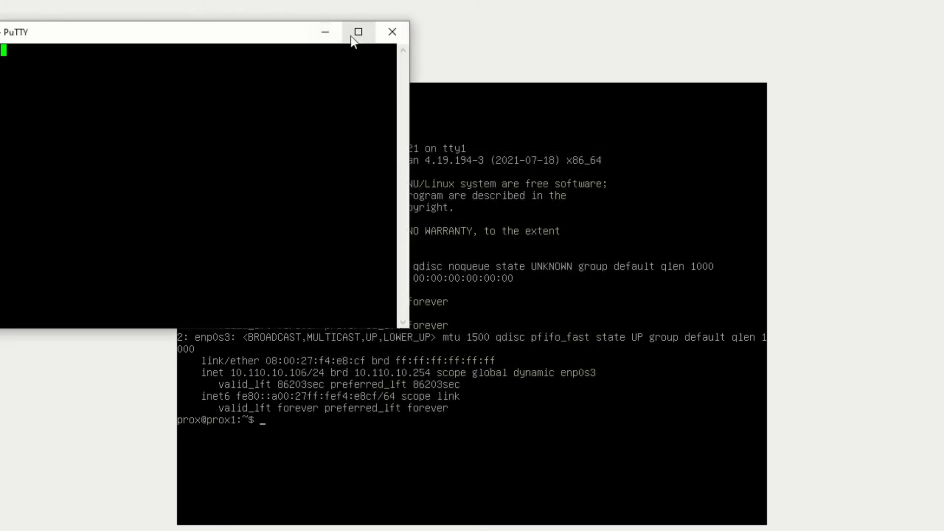
{"action": "left_click", "coordinate": [357, 32]}
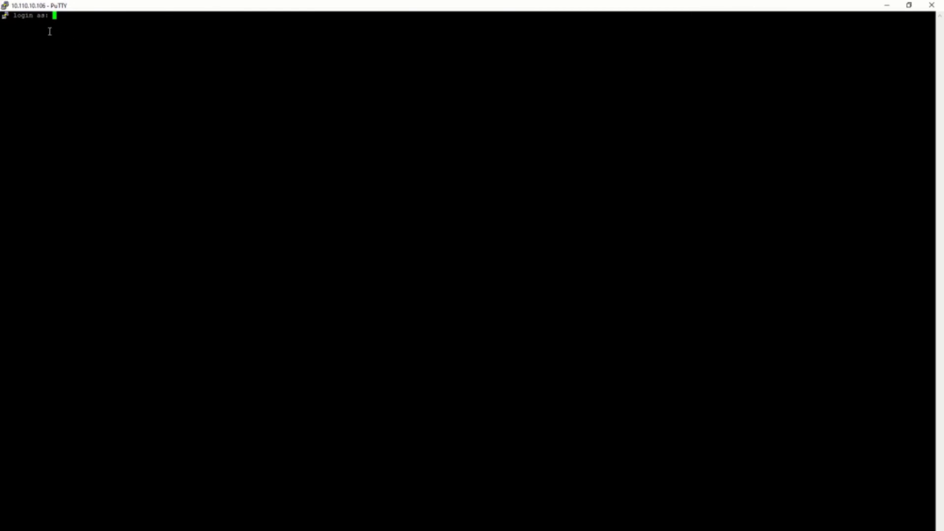
{"action": "type", "text": "prox"}
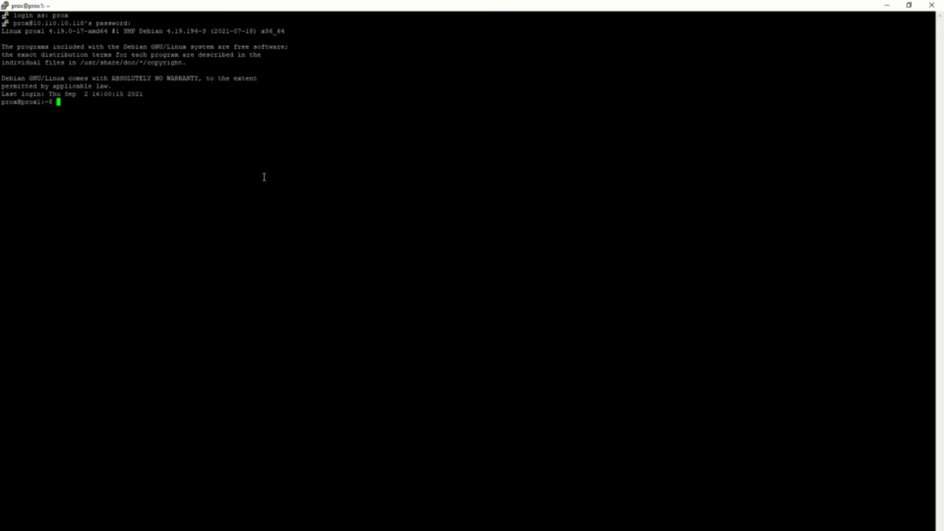
- Switch to a root shell with su - and the root password
{"action": "type", "text": "su -"}
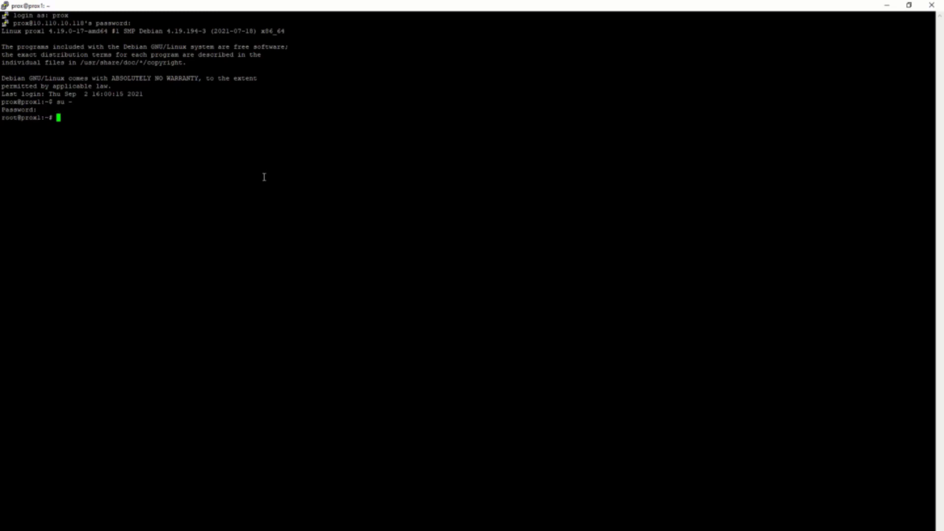
{"action": "mouse_move", "coordinate": [334, 4]}
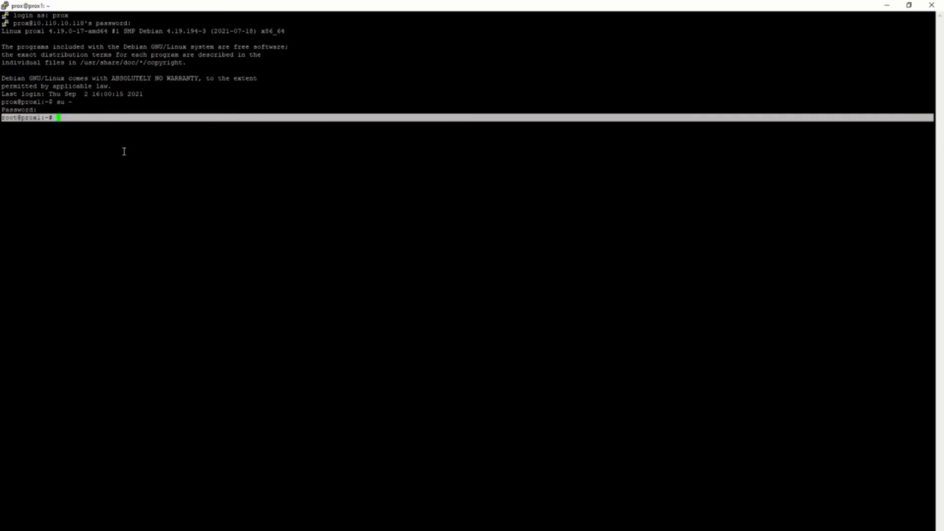
{"action": "mouse_move", "coordinate": [86, 137]}
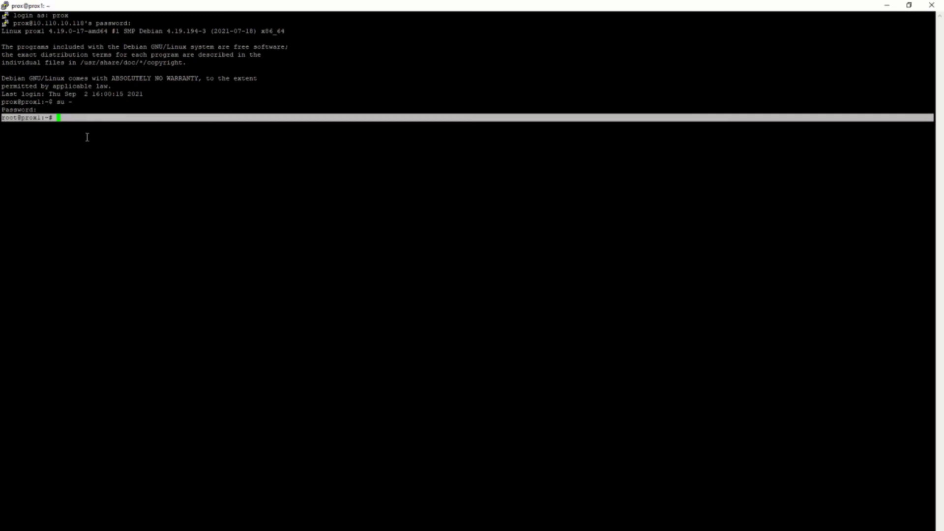